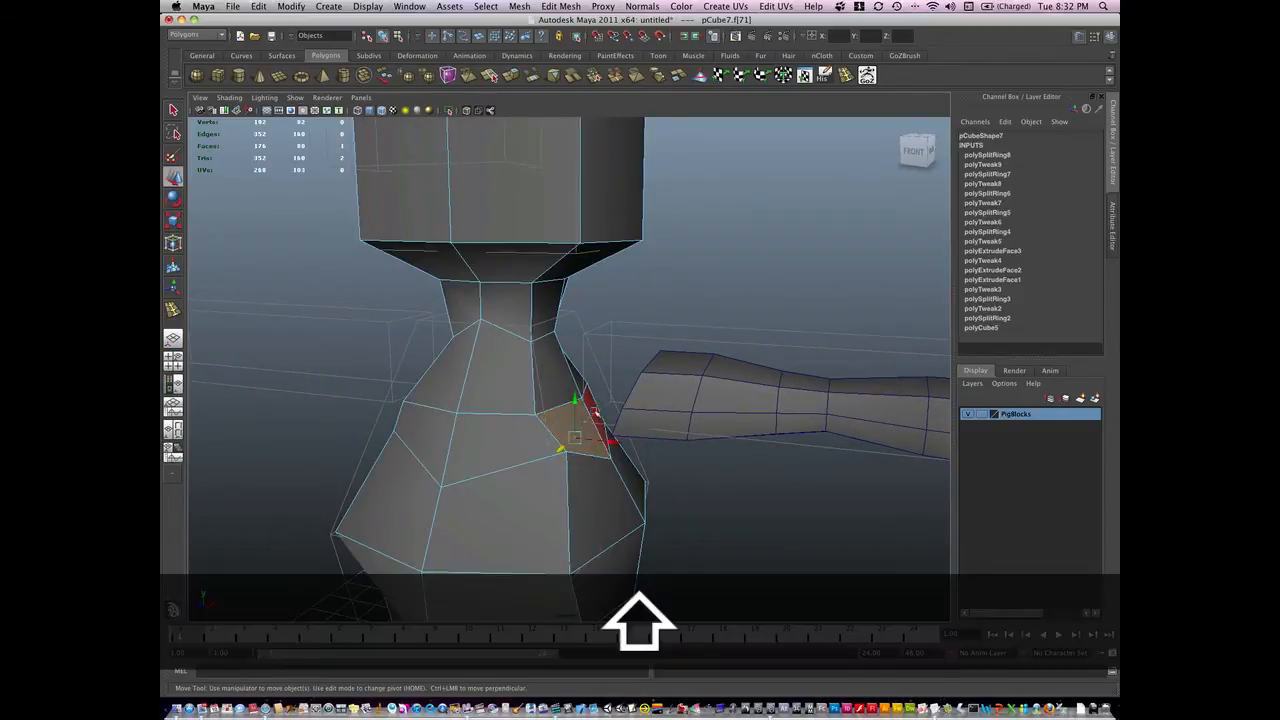
- Select the pig's shoulder face and extrude it outward toward the separate arm mesh
{"action": "key", "text": "q"}
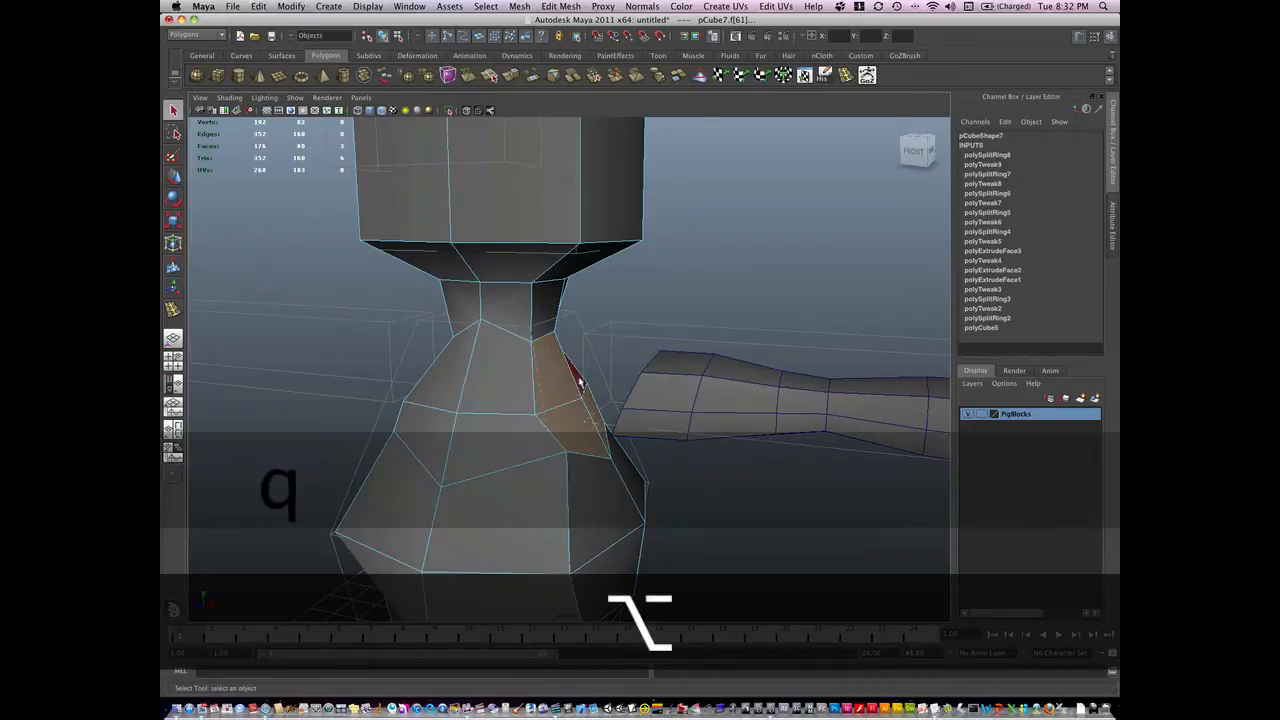
{"action": "left_click_drag", "start_coordinate": [600, 400], "coordinate": [550, 420]}
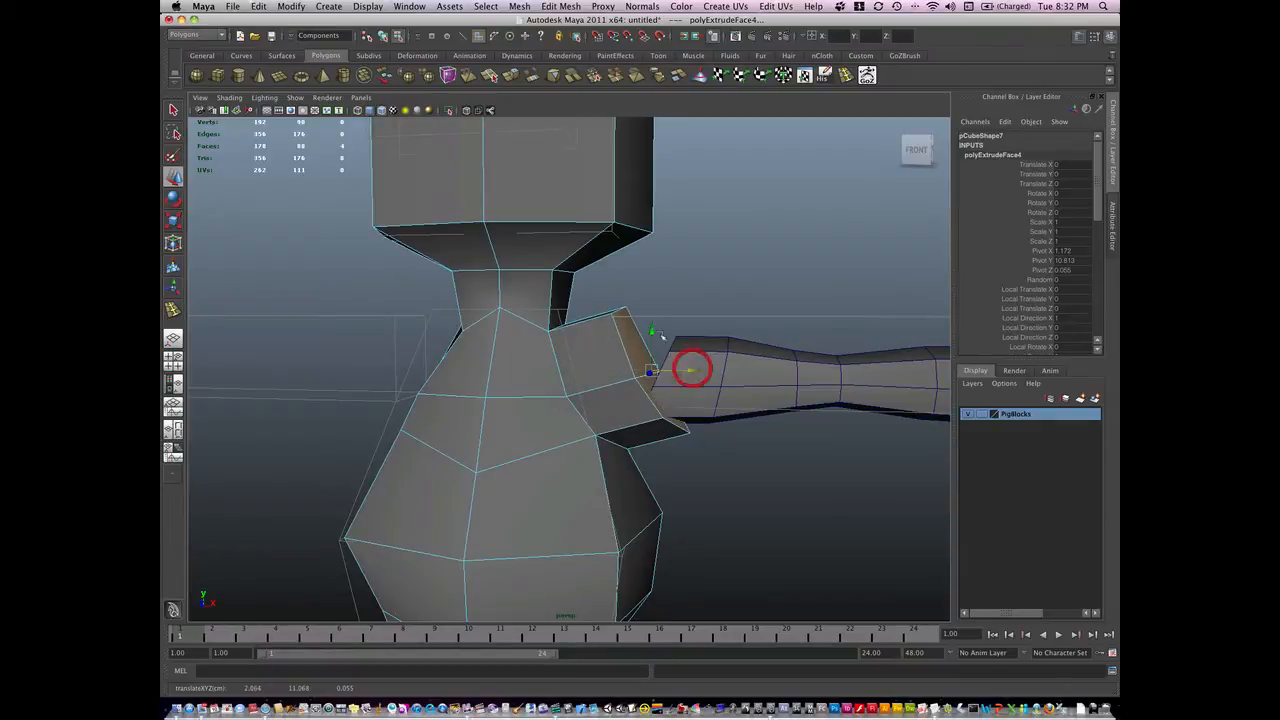
- Scale and move the extruded face into a short stub aimed at the arm, then tweak its vertices
{"action": "key", "text": "r"}
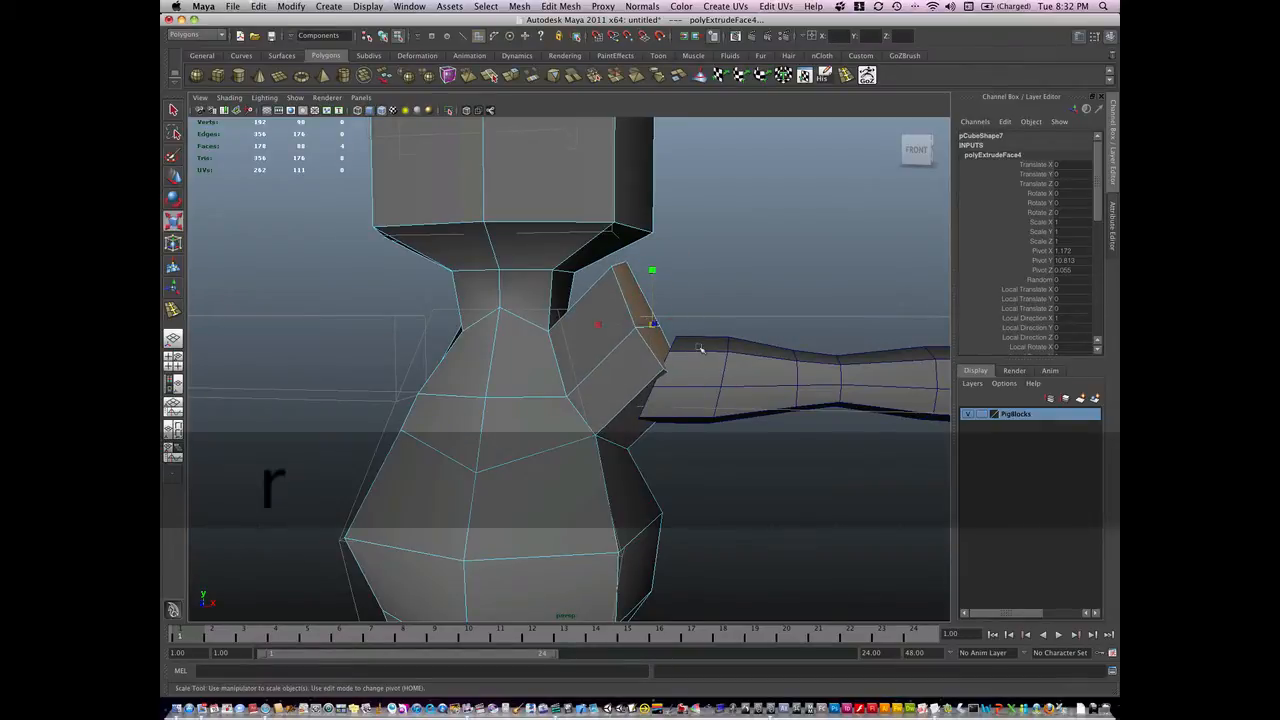
{"action": "key", "text": "e"}
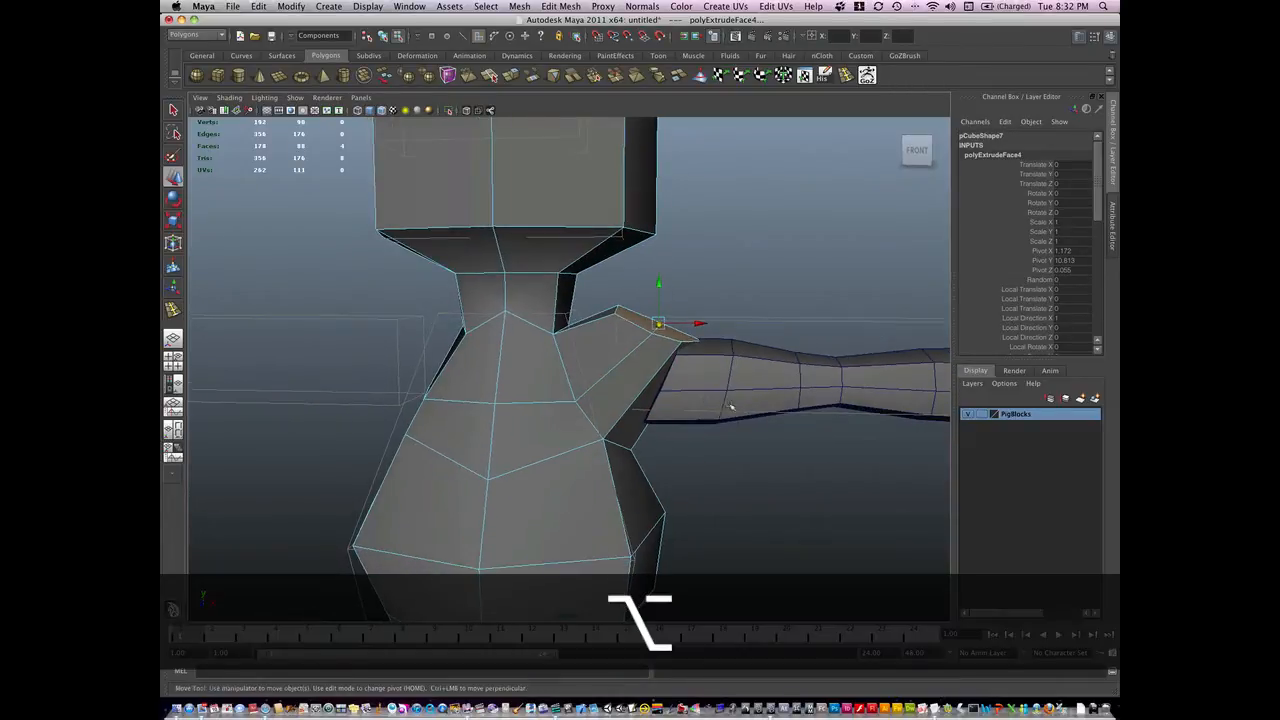
{"action": "right_click", "coordinate": [660, 330]}
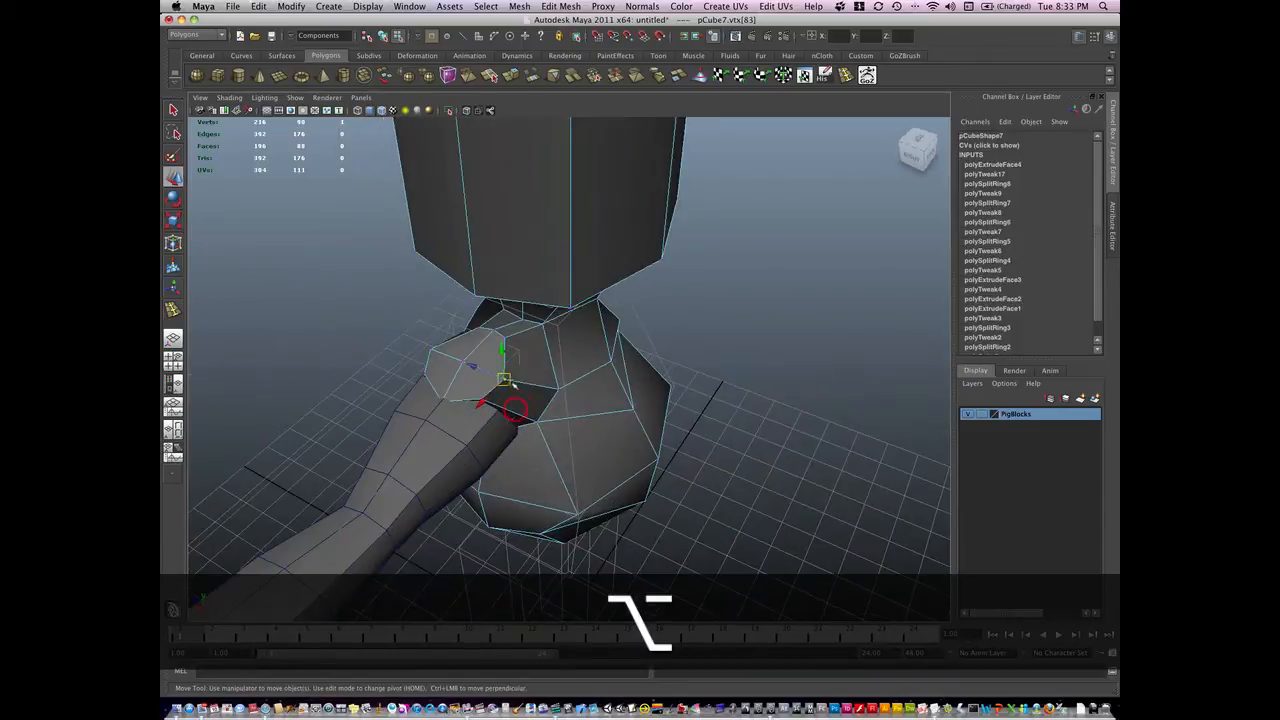
- Insert extra edge loops through the shoulder stub for denser flow, returning to Object Mode
{"action": "left_click_drag", "start_coordinate": [520, 400], "coordinate": [455, 385]}
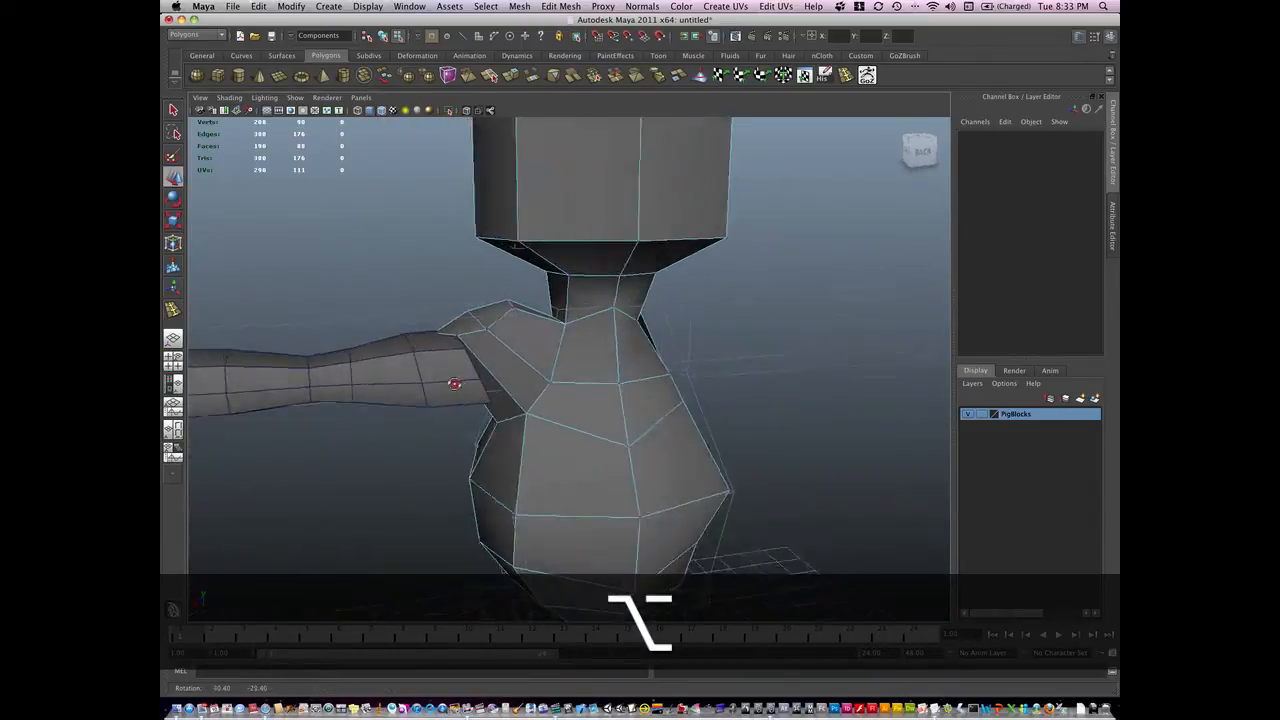
{"action": "left_click_drag", "start_coordinate": [450, 385], "coordinate": [725, 345]}
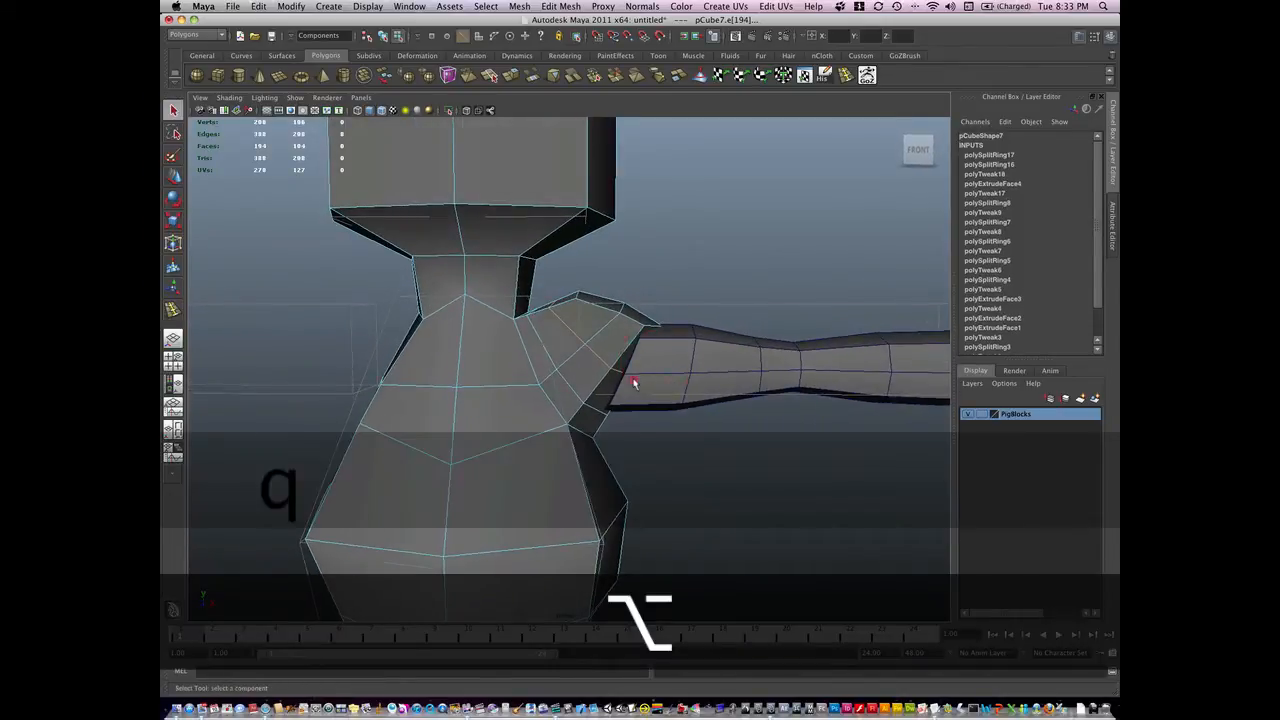
{"action": "right_click", "coordinate": [645, 375]}
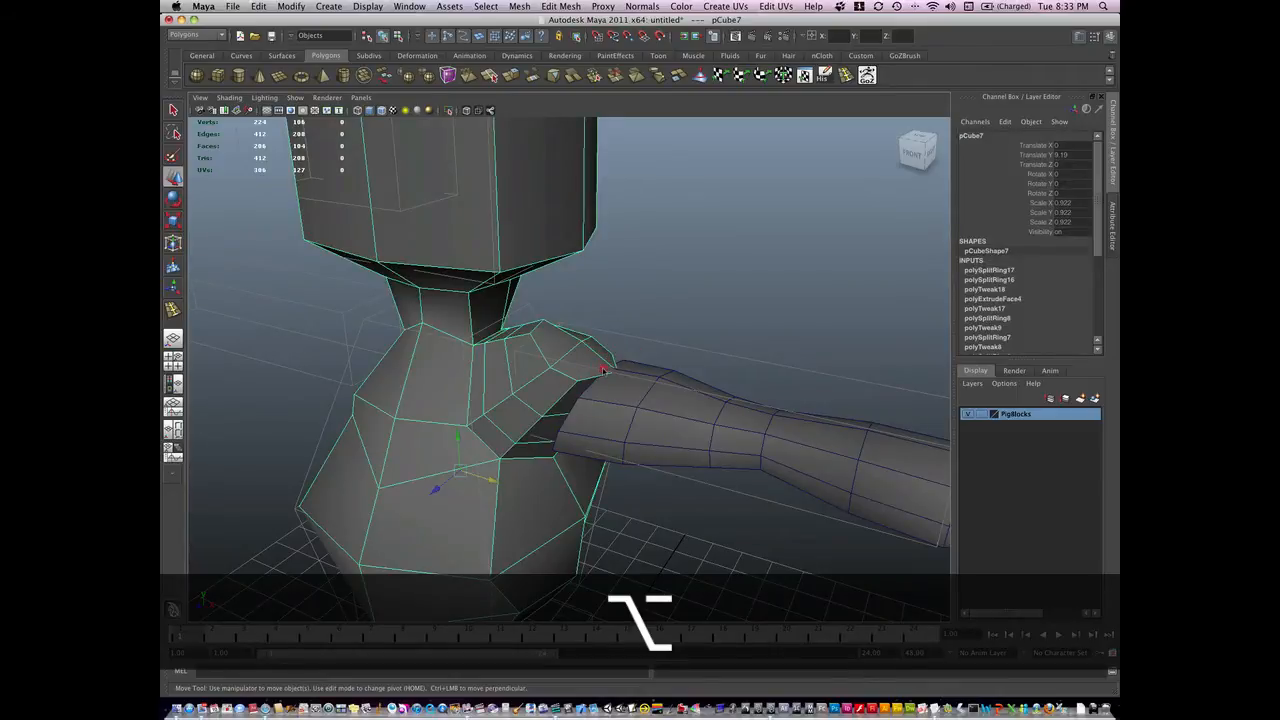
{"action": "left_click", "coordinate": [618, 372]}
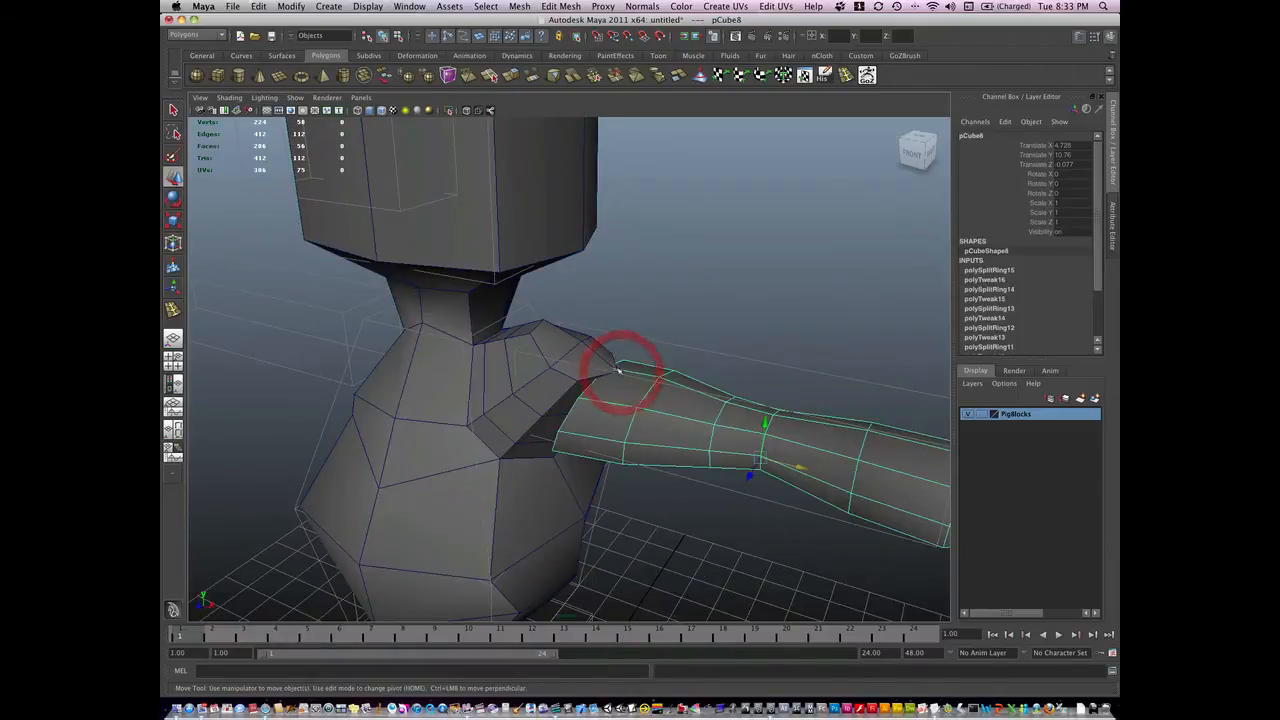
{"action": "right_click", "coordinate": [588, 370]}
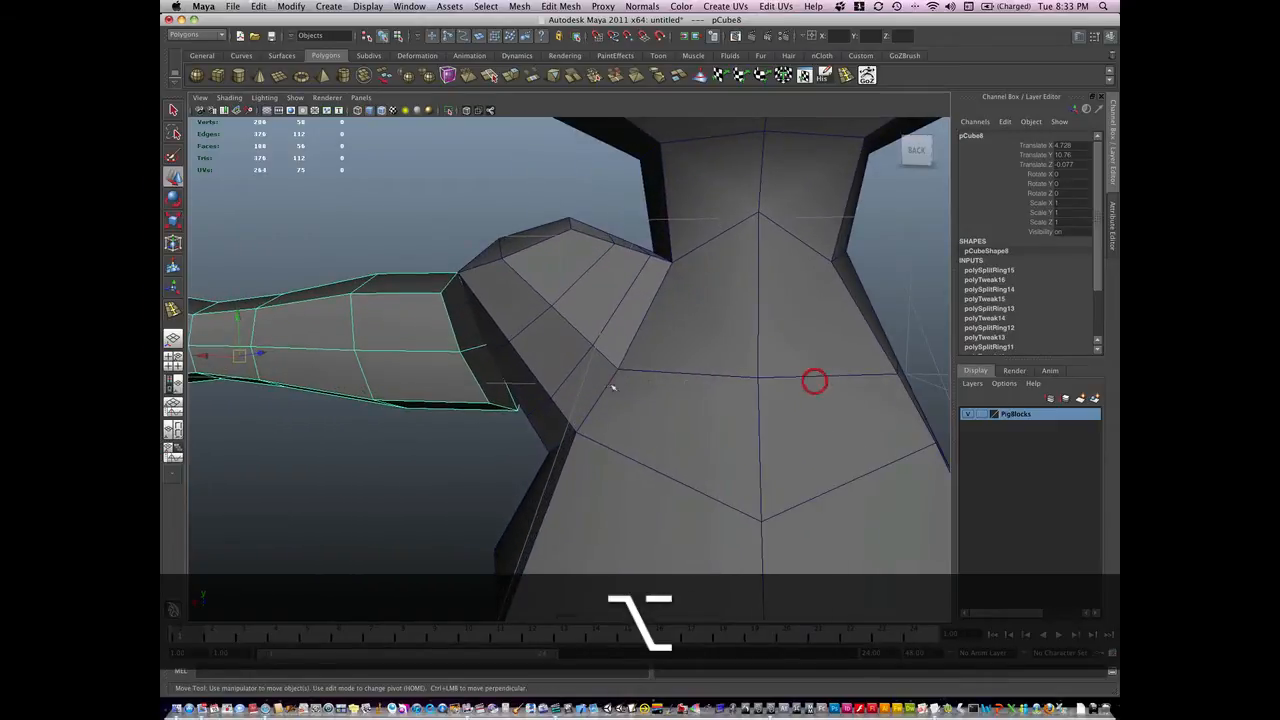
- Delete the arm's inner cap face and snap its open end against the shoulder stub
{"action": "right_click", "coordinate": [515, 385]}
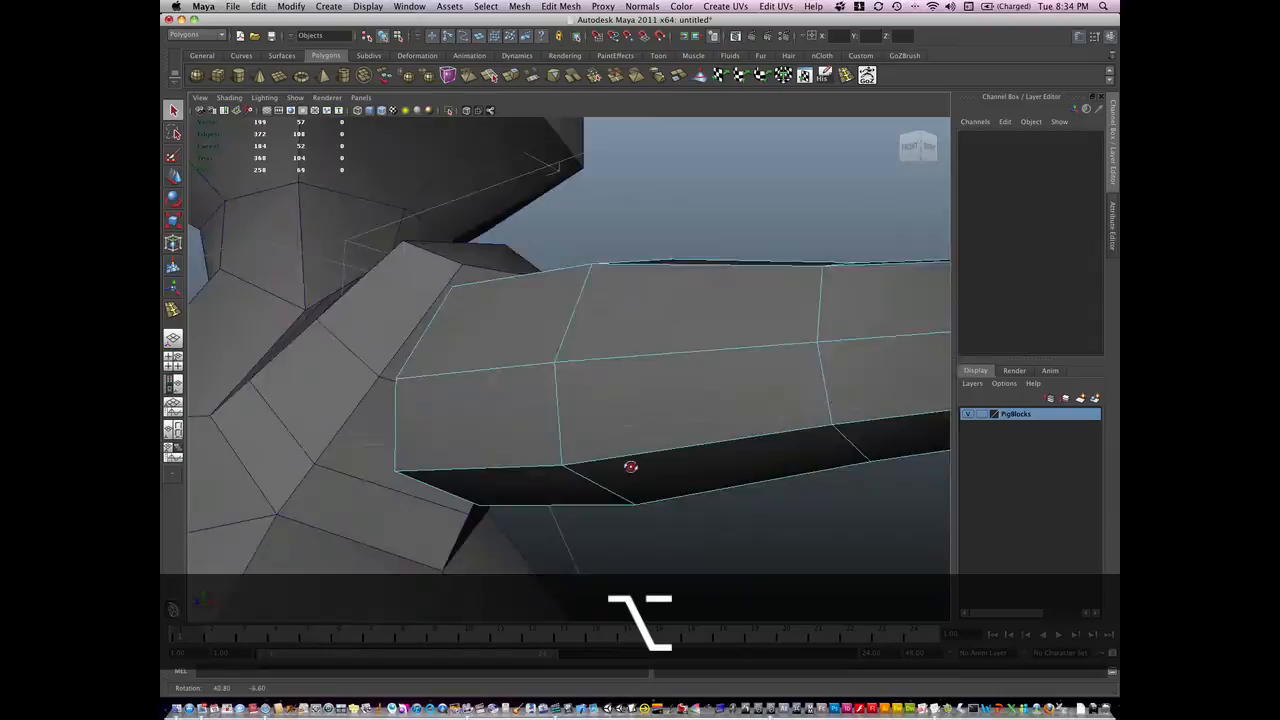
{"action": "left_click_drag", "start_coordinate": [631, 467], "coordinate": [614, 440]}
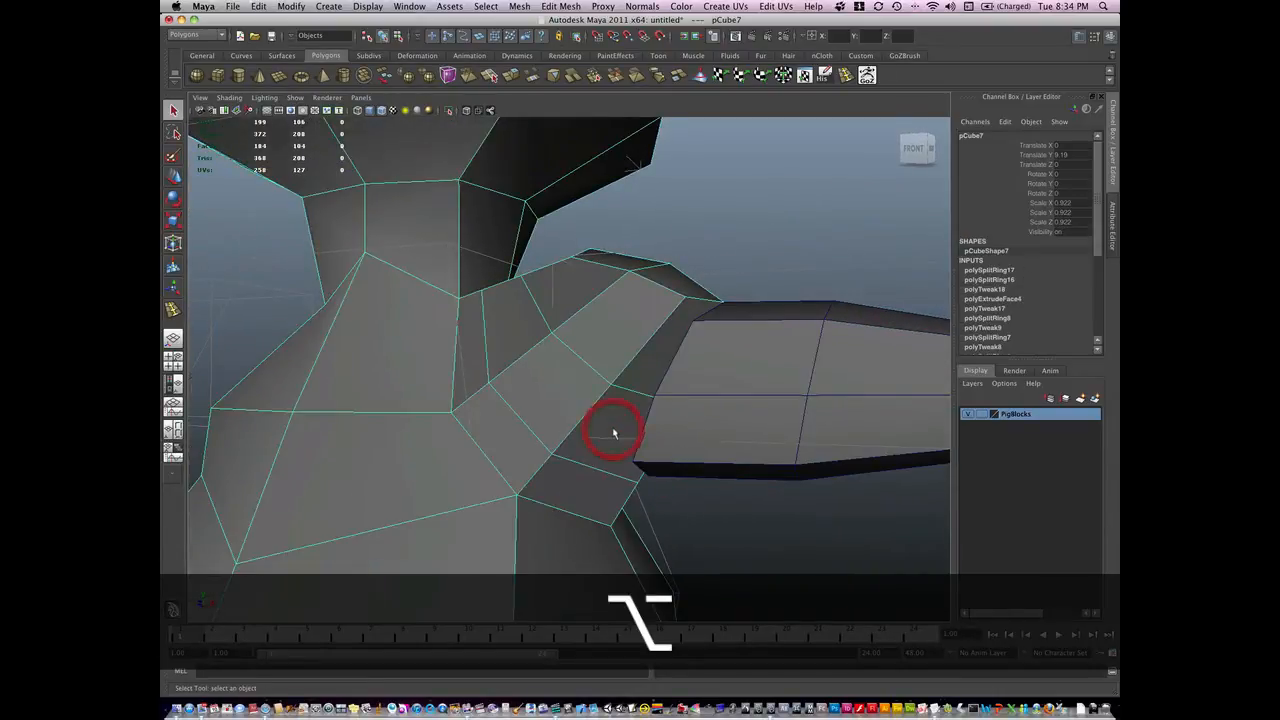
{"action": "left_click", "coordinate": [614, 430]}
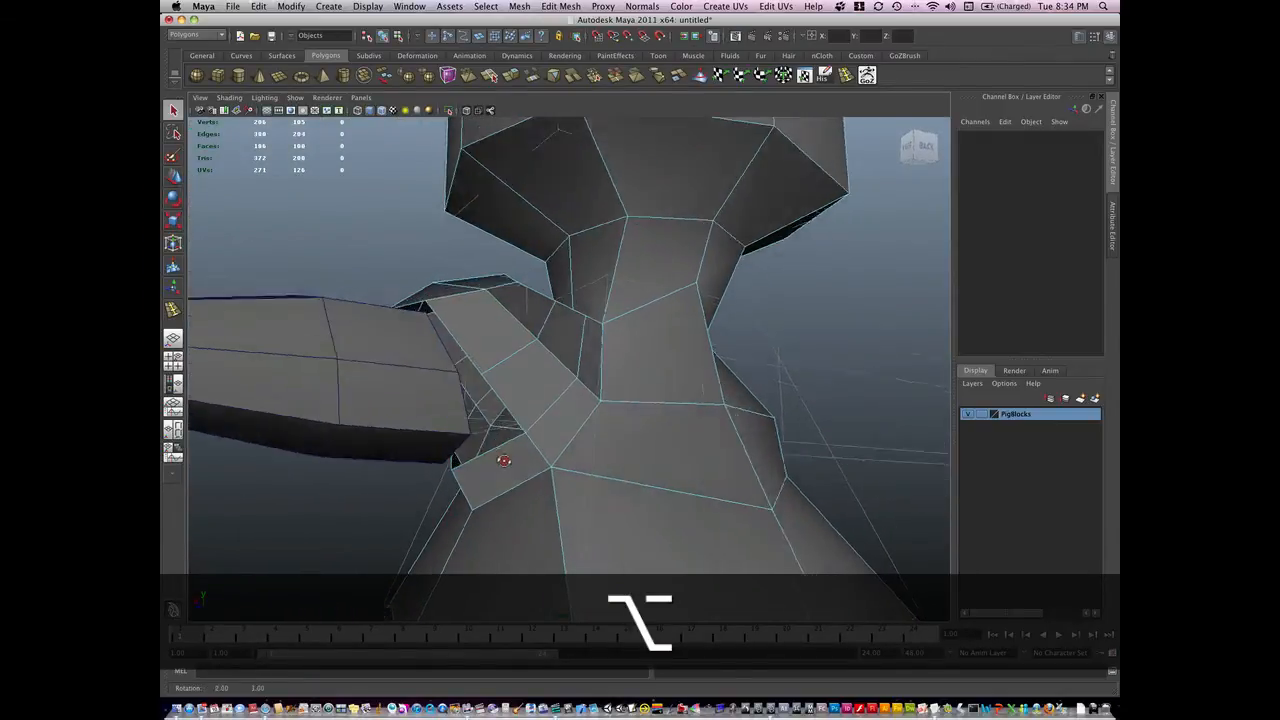
{"action": "left_click_drag", "start_coordinate": [505, 460], "coordinate": [703, 483]}
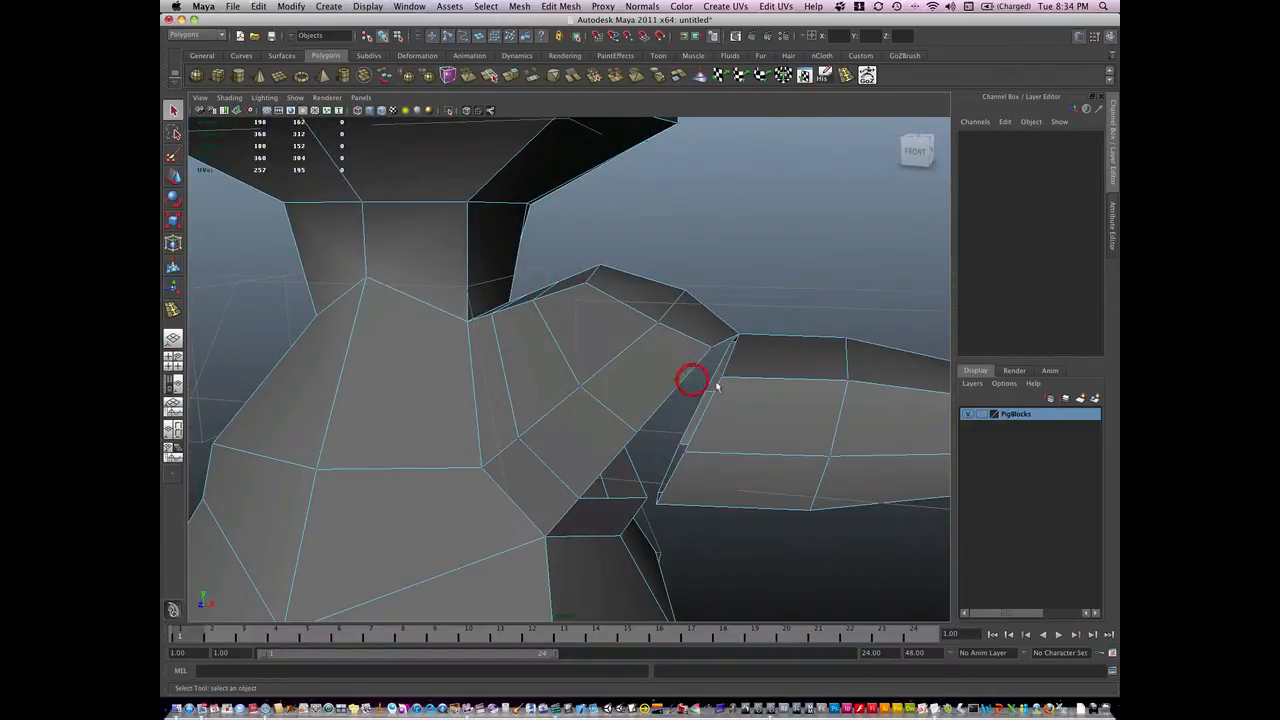
{"action": "key", "text": "w"}
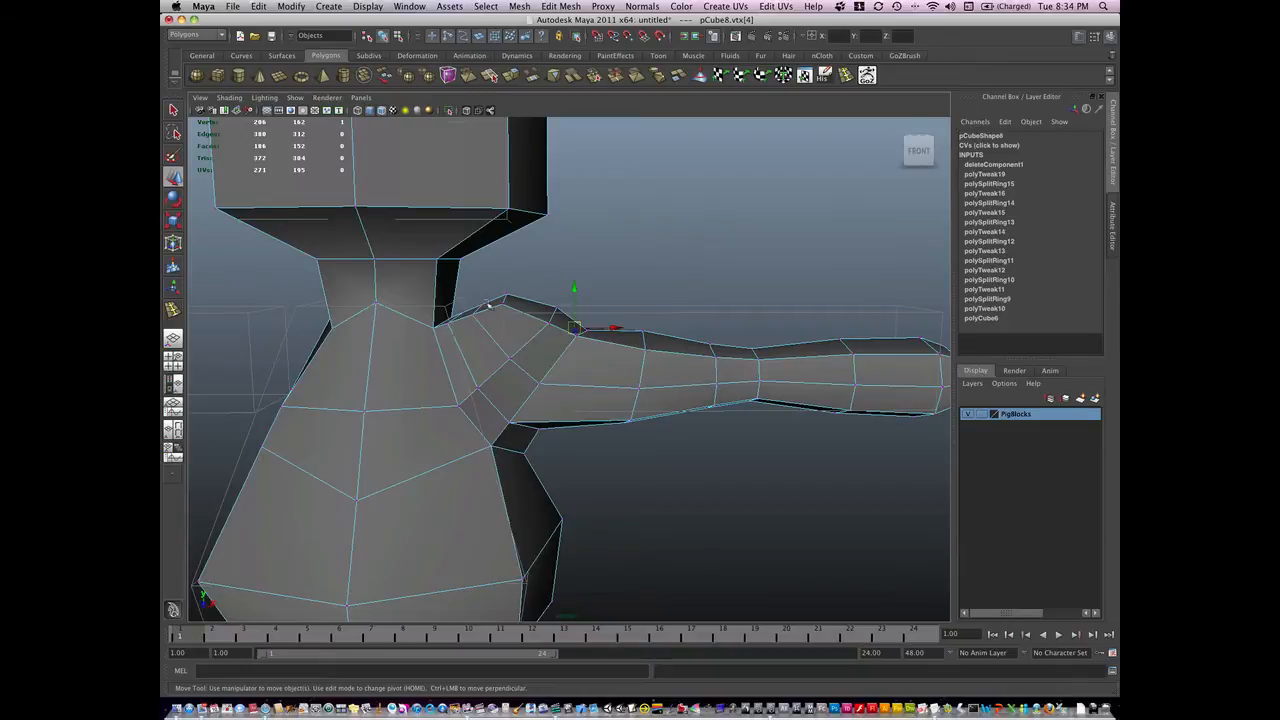
{"action": "mouse_move", "coordinate": [508, 413]}
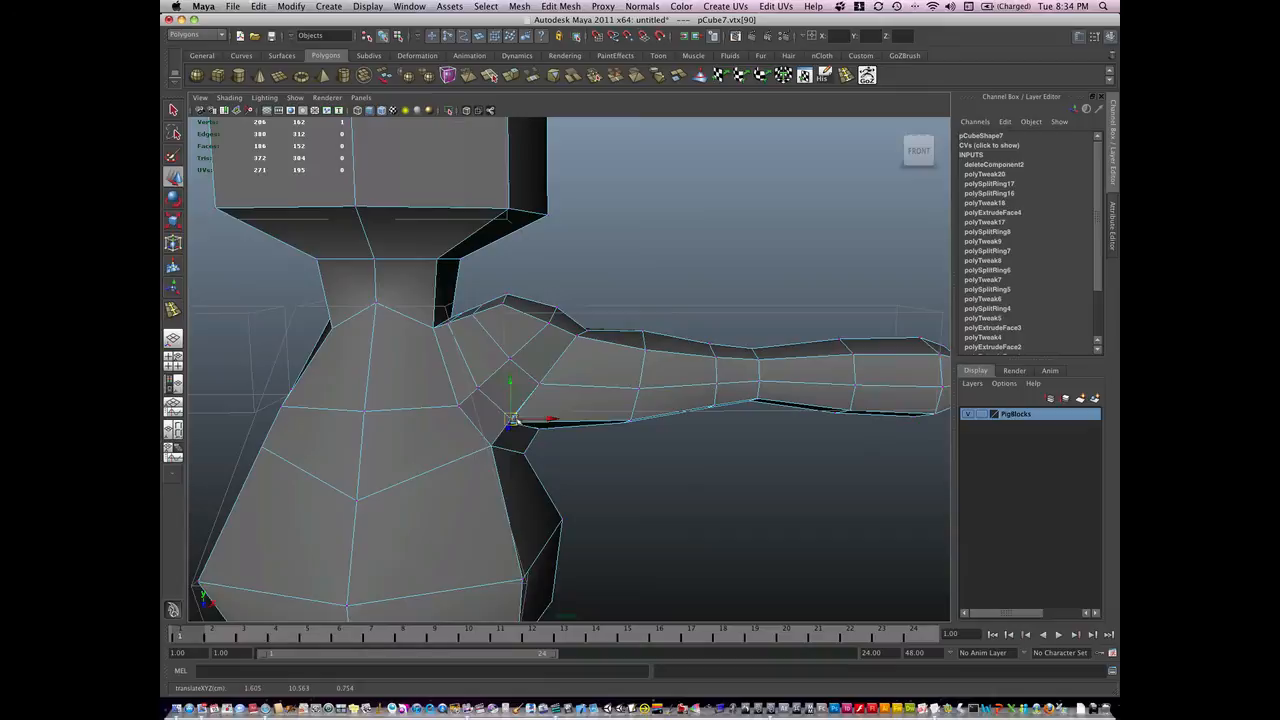
- Undo the stray shoulder vertex moves and check the shoulder opening lines up with the arm
{"action": "key", "text": "cmd+z"}
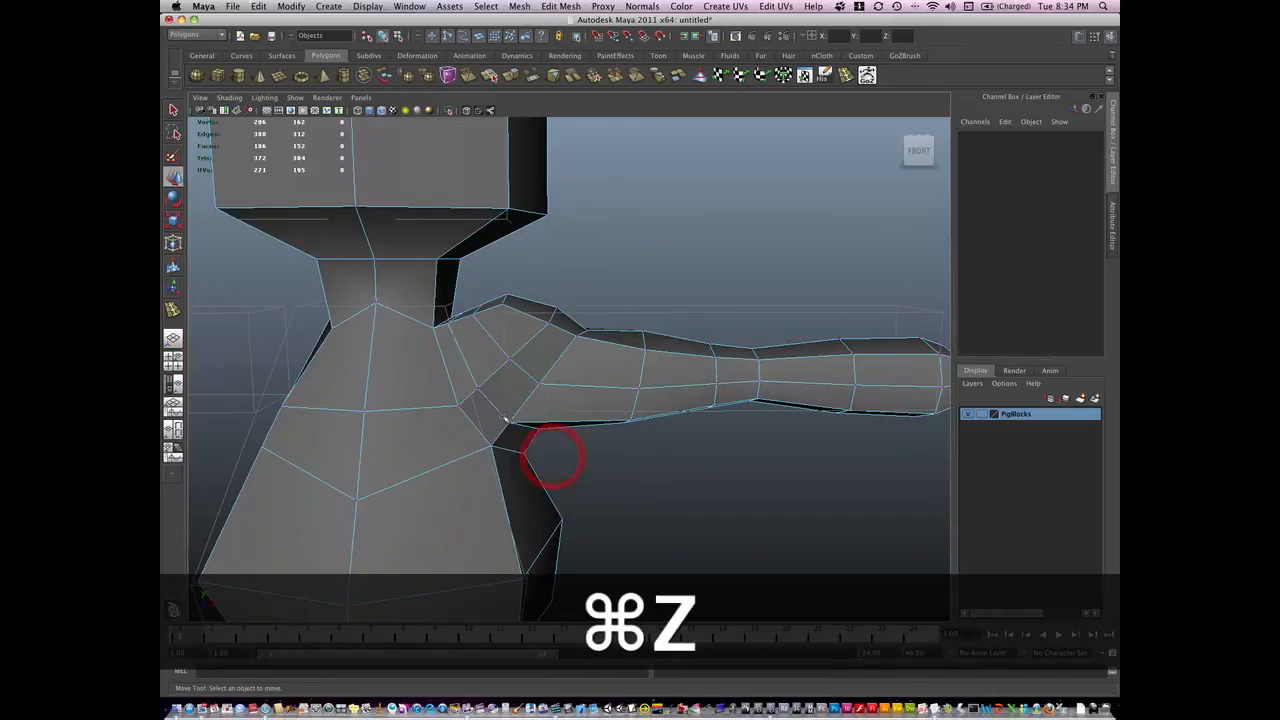
{"action": "key", "text": "cmd+z"}
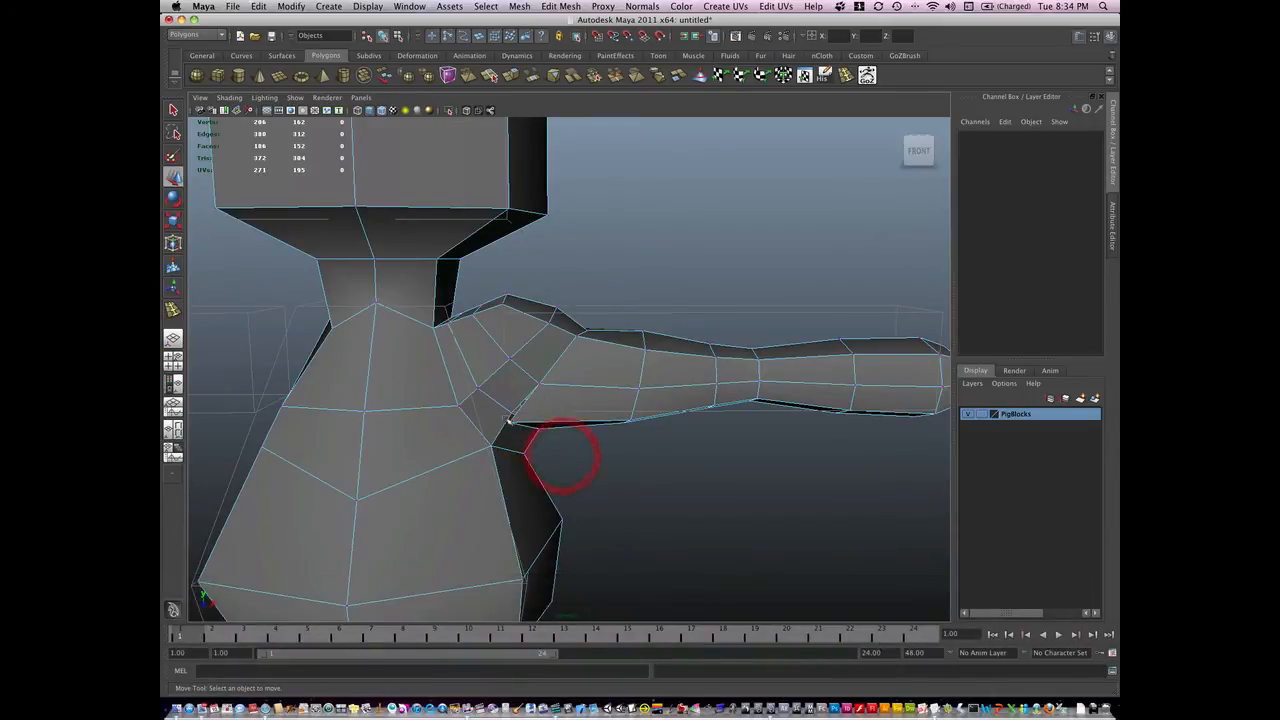
{"action": "left_click", "coordinate": [510, 418]}
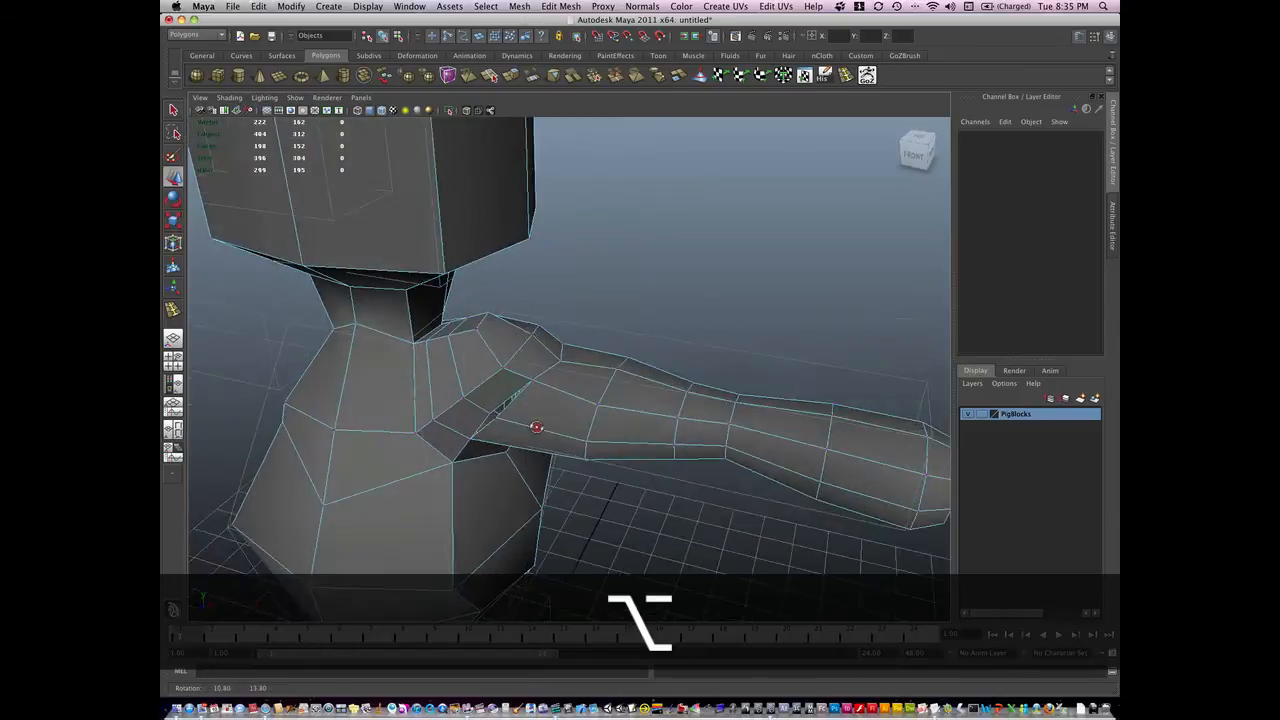
{"action": "left_click", "coordinate": [537, 427]}
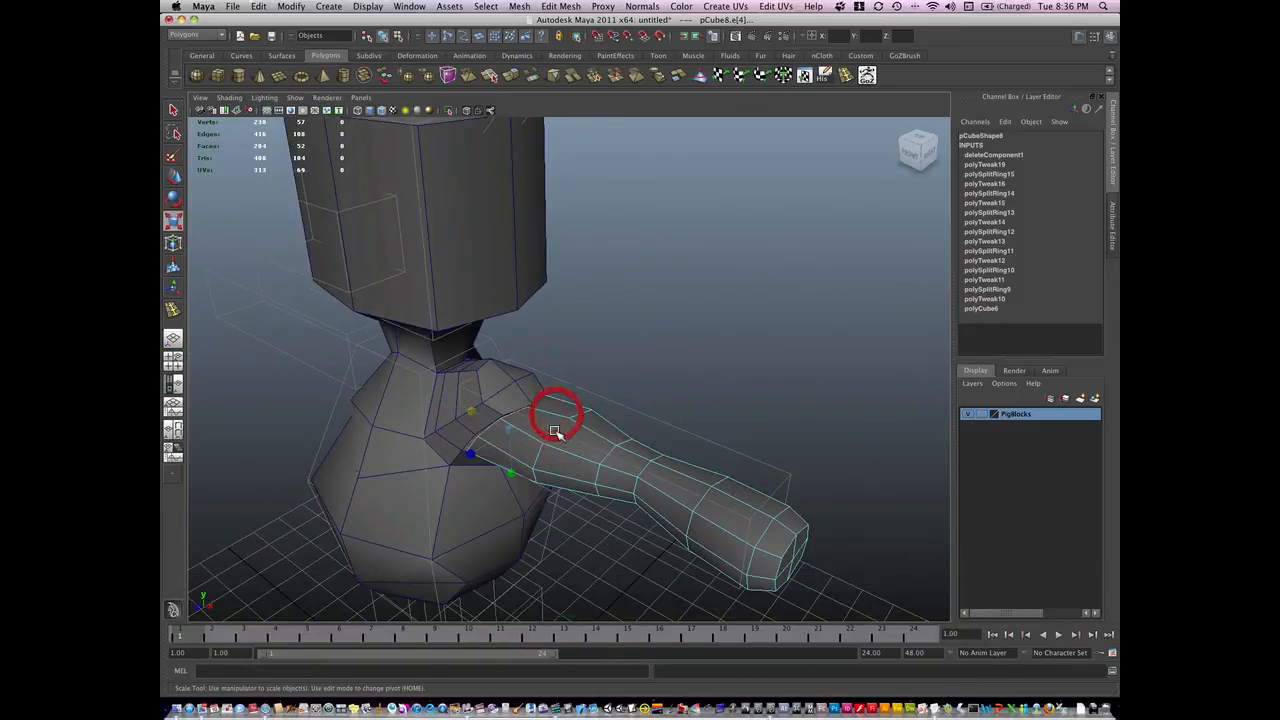
- Resize the shoulder and forearm edge loops and shift the wrist loop to taper the arm
{"action": "left_click_drag", "start_coordinate": [555, 415], "coordinate": [560, 450]}
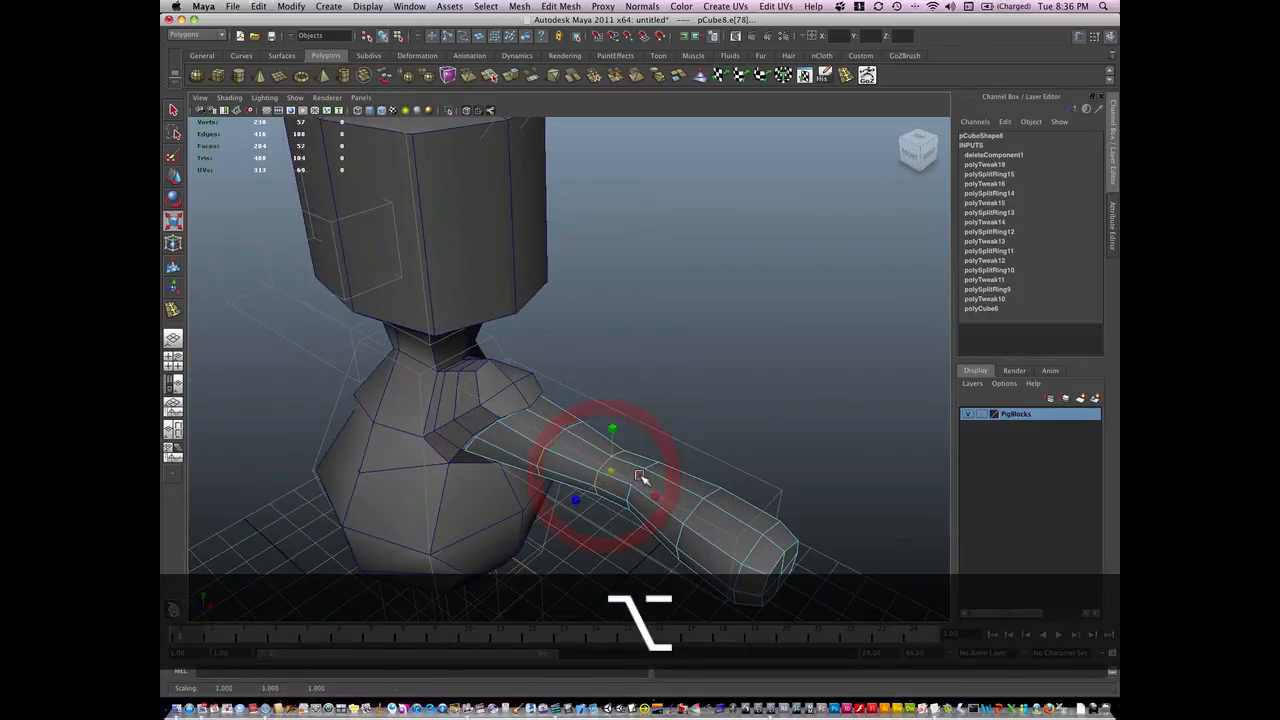
{"action": "left_click_drag", "start_coordinate": [640, 478], "coordinate": [642, 494]}
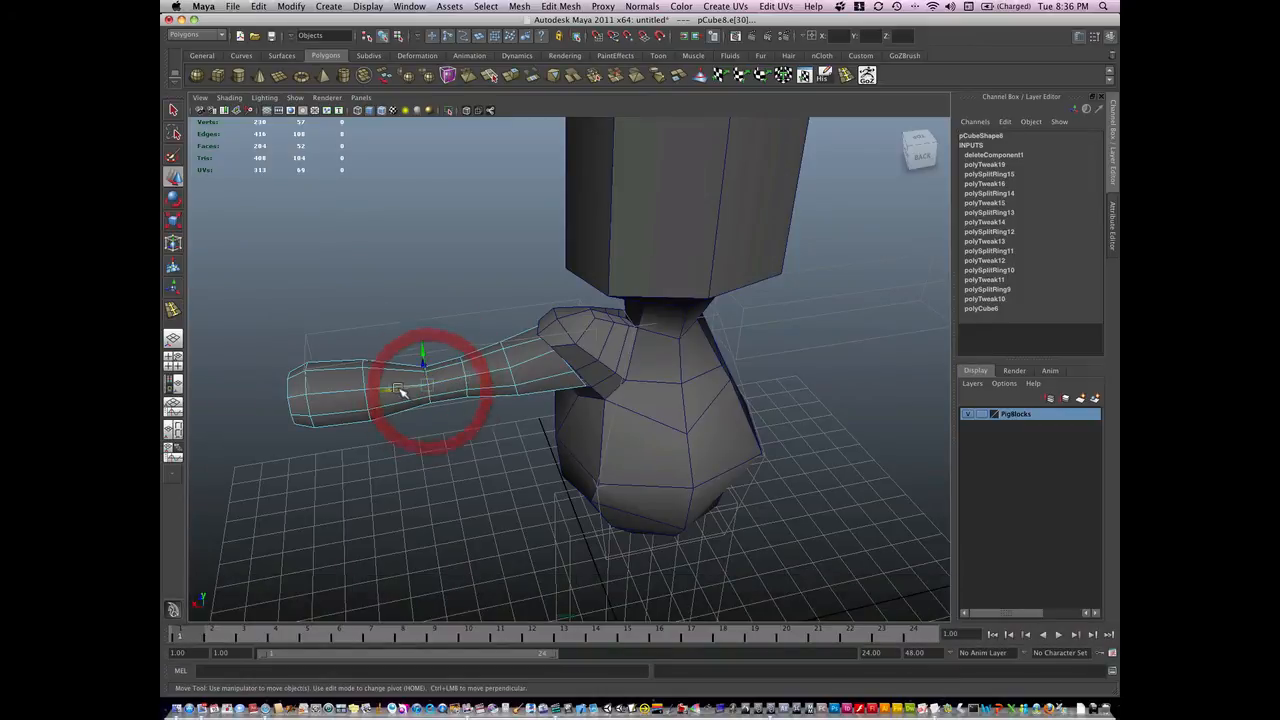
{"action": "left_click_drag", "start_coordinate": [420, 385], "coordinate": [360, 400]}
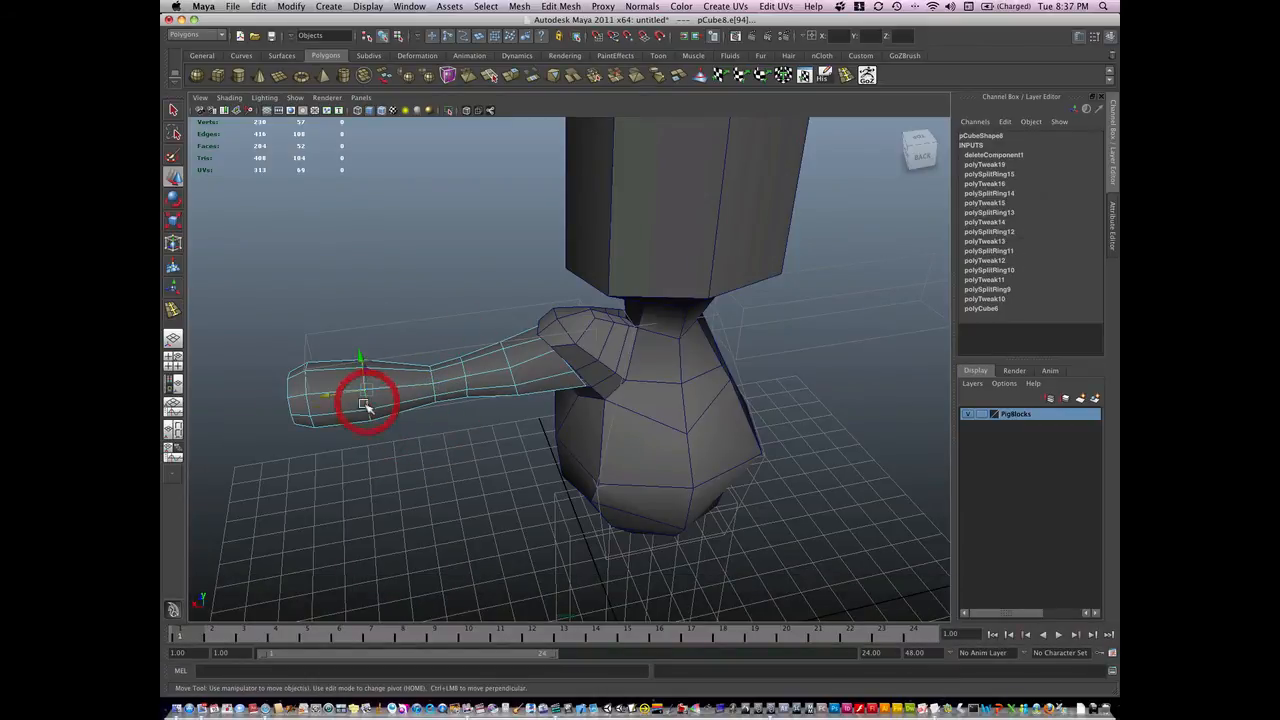
{"action": "key", "text": "r"}
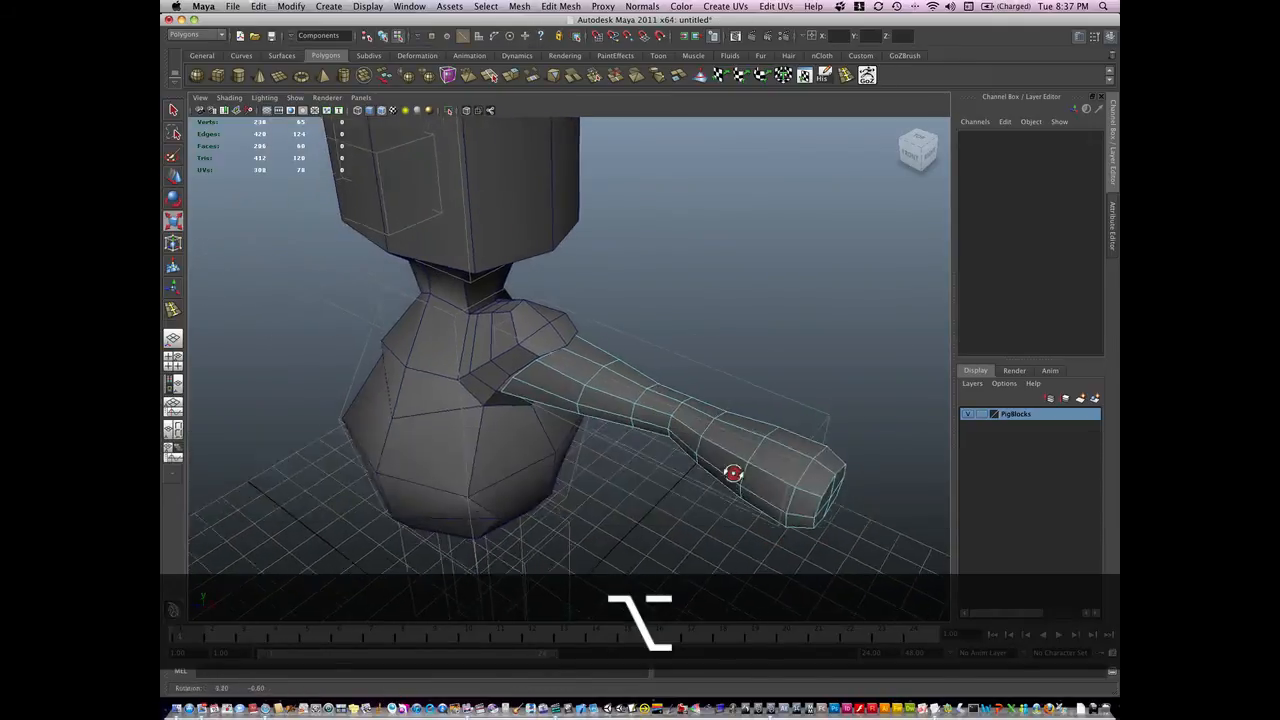
{"action": "left_click_drag", "start_coordinate": [733, 473], "coordinate": [742, 465]}
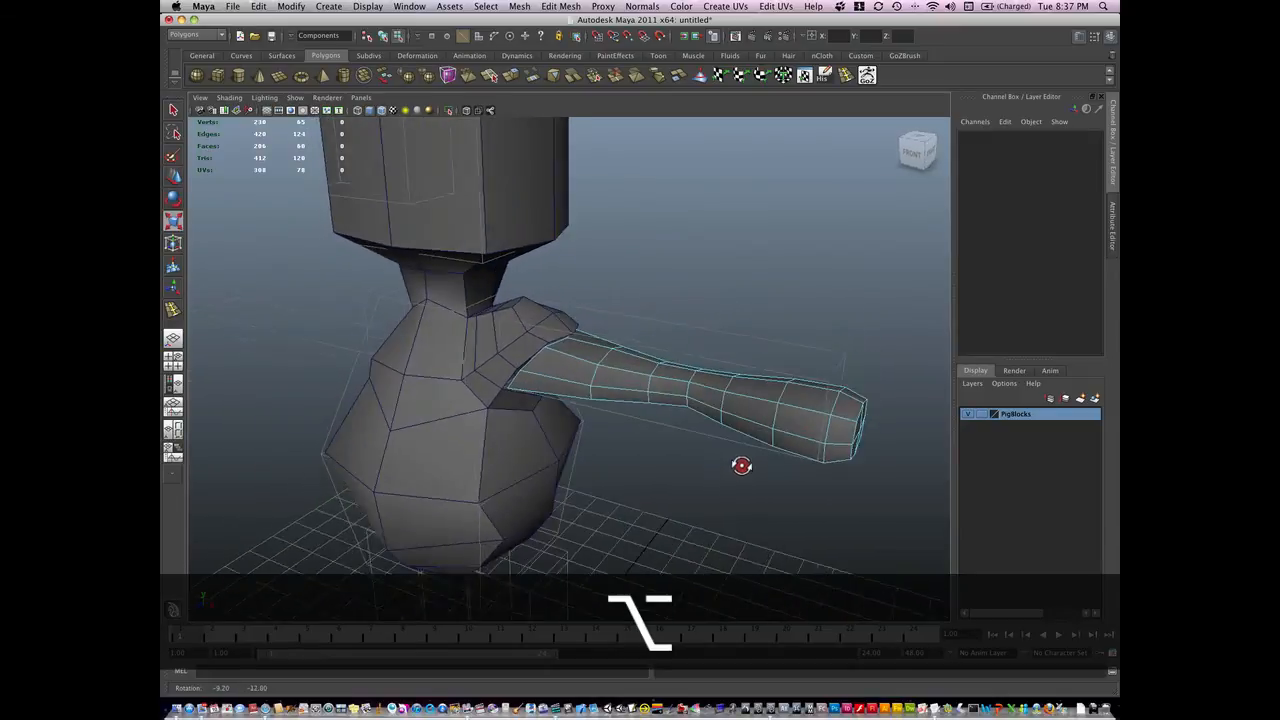